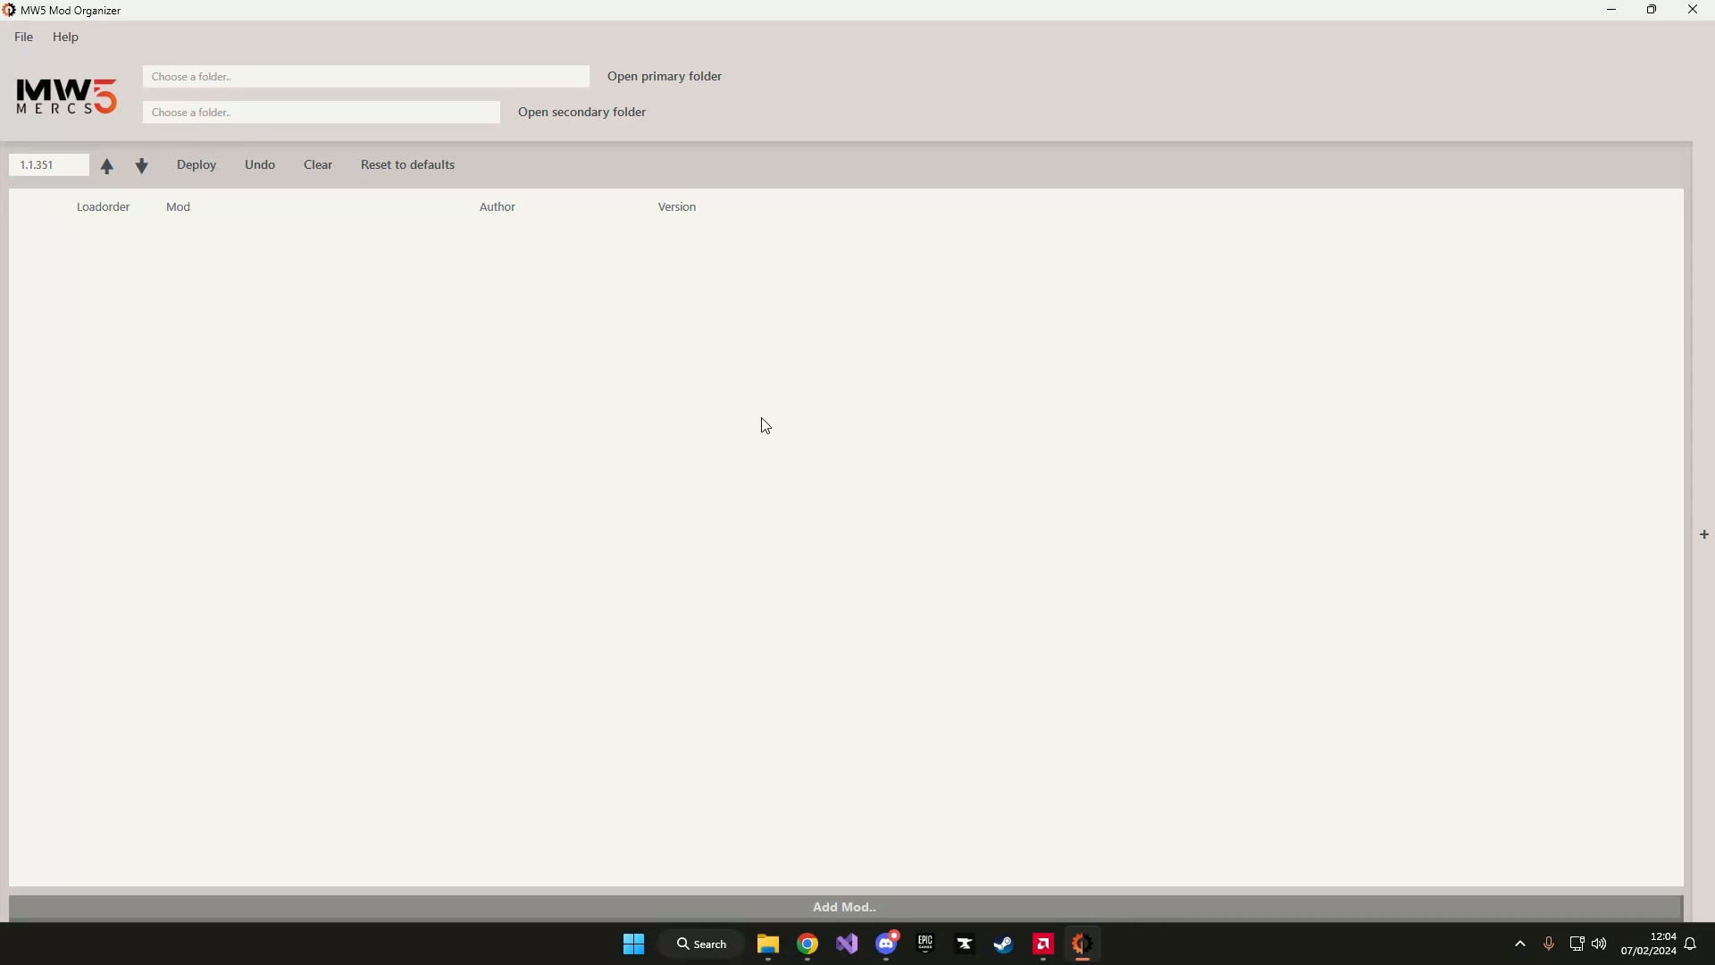
mouse_move(675, 87)
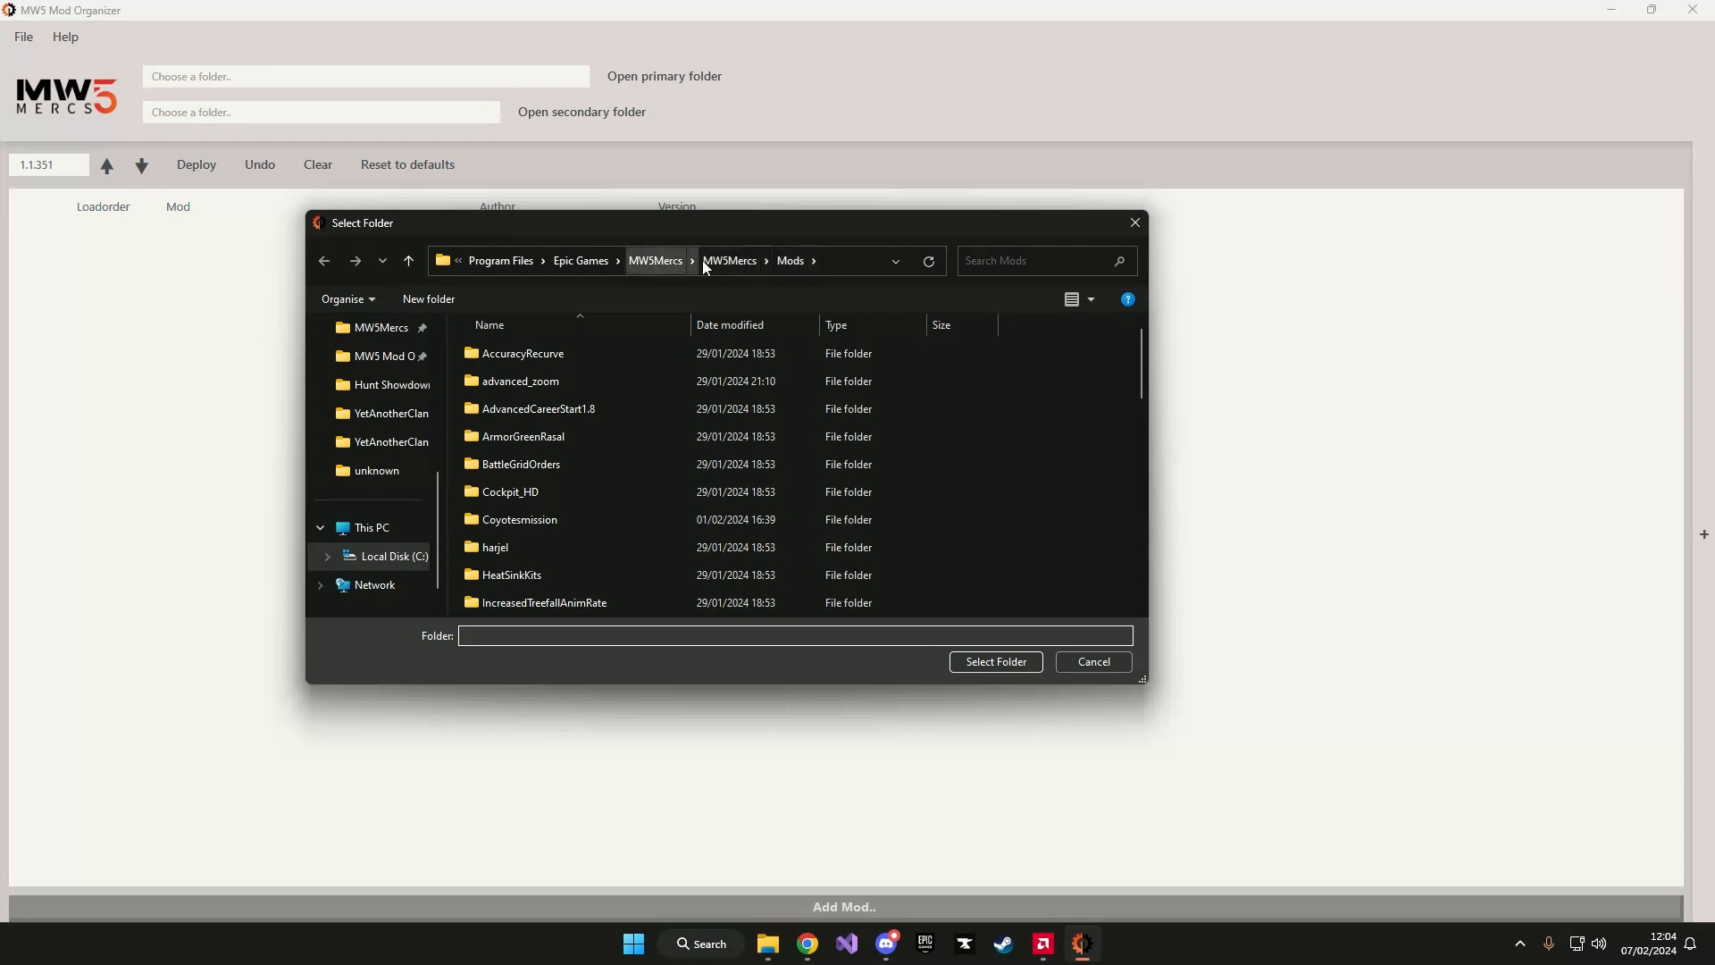
Confirm MW5Mercs > Mods as the primary folder to list installed mods
left_click(994, 661)
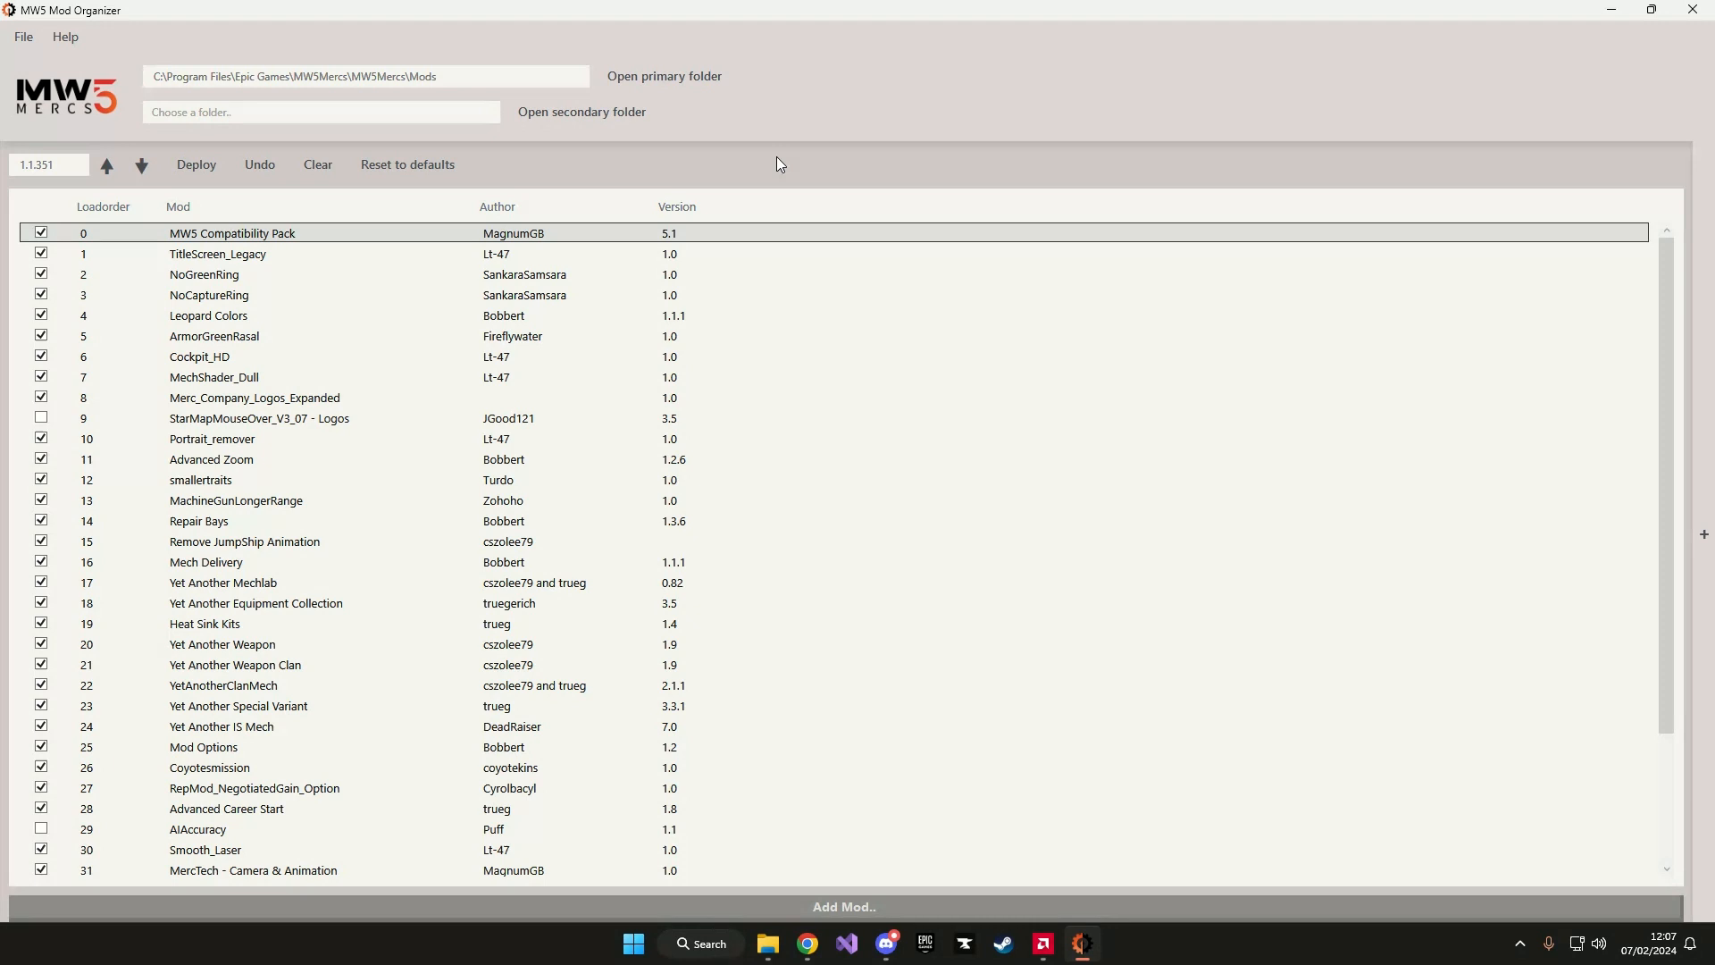
left_click(49, 165)
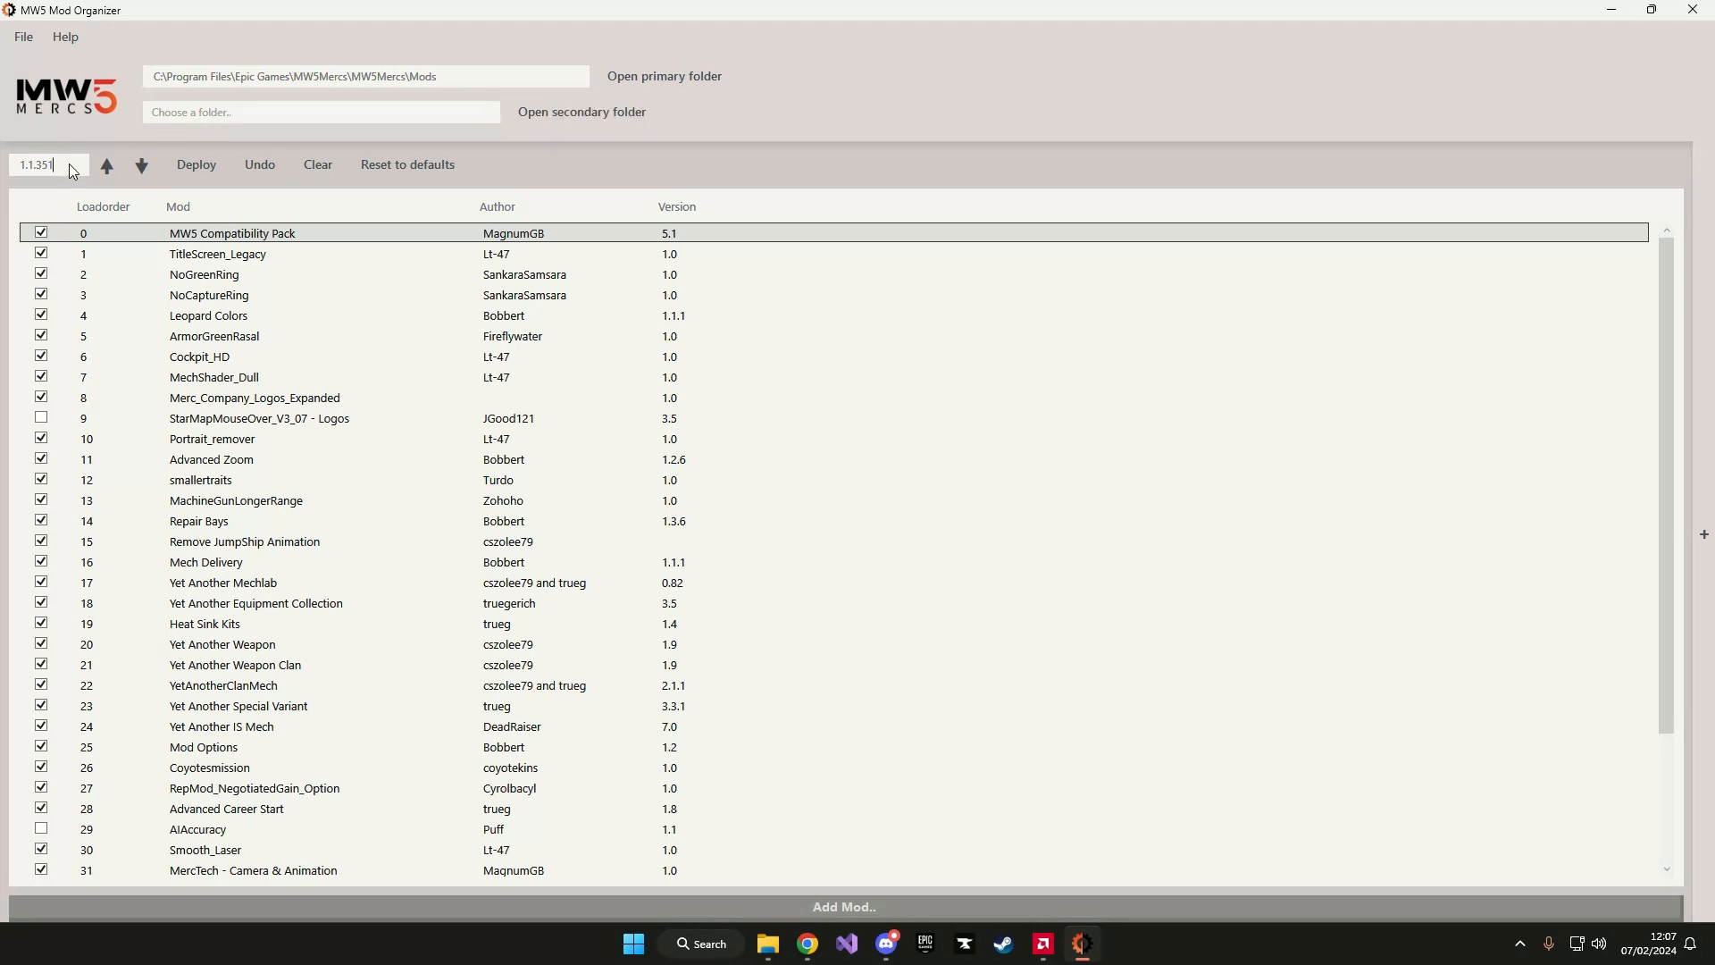
triple_click(38, 164)
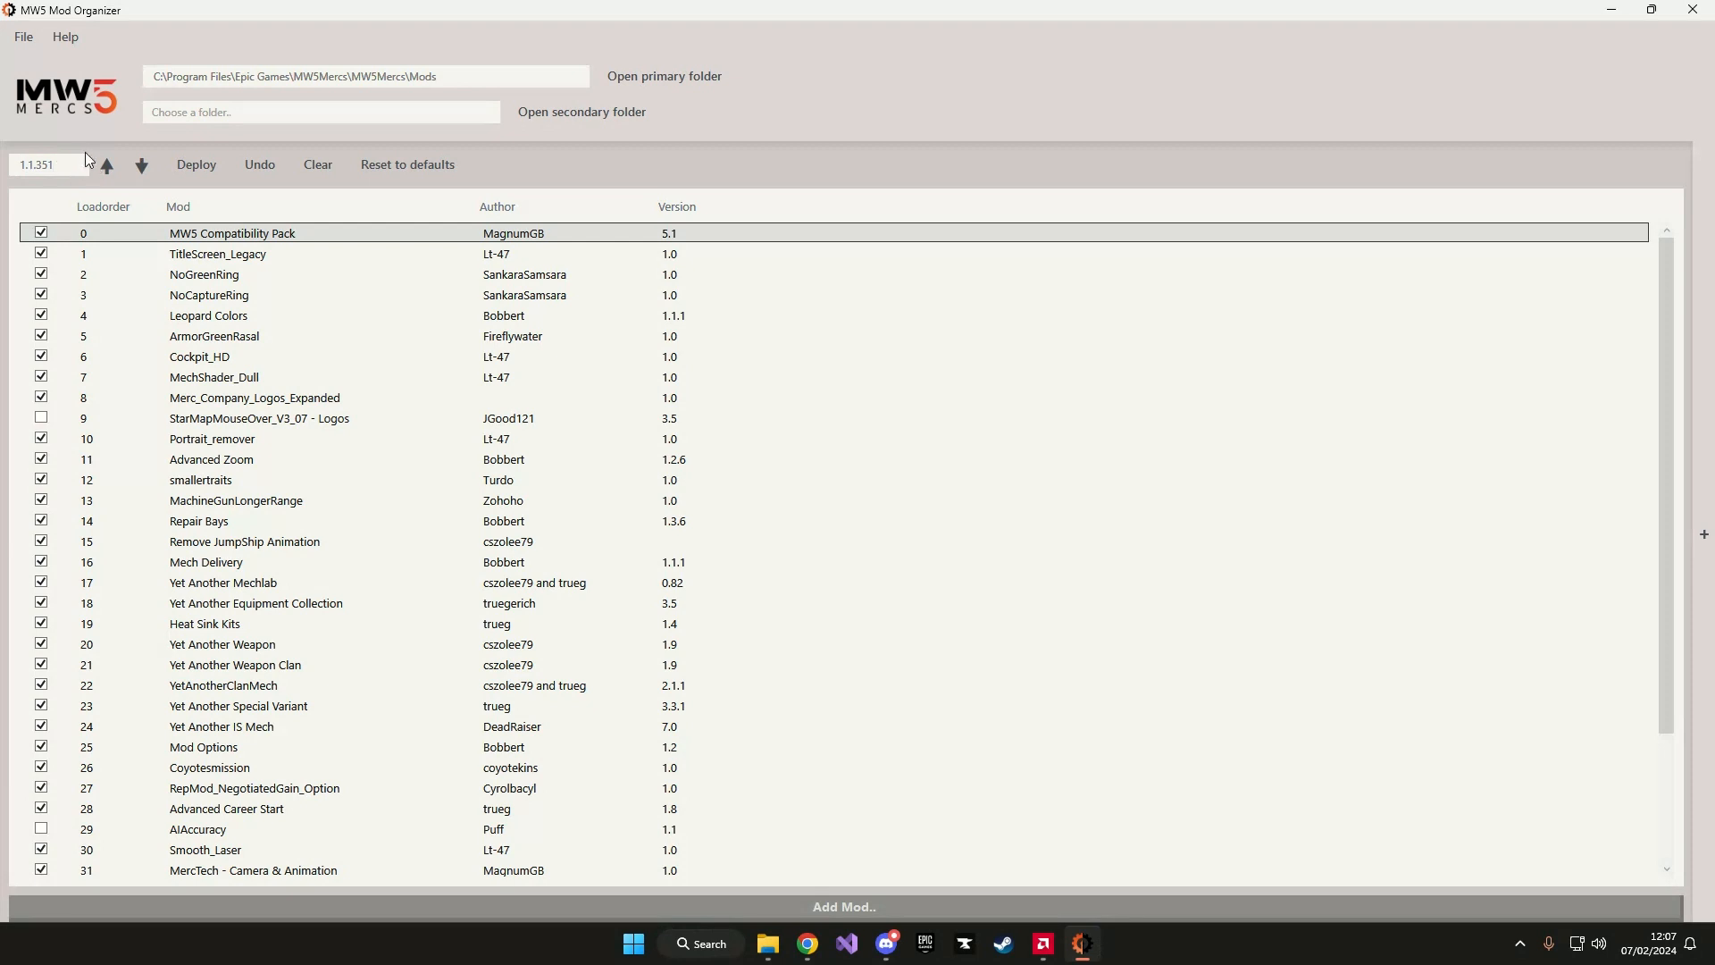
left_click(54, 164)
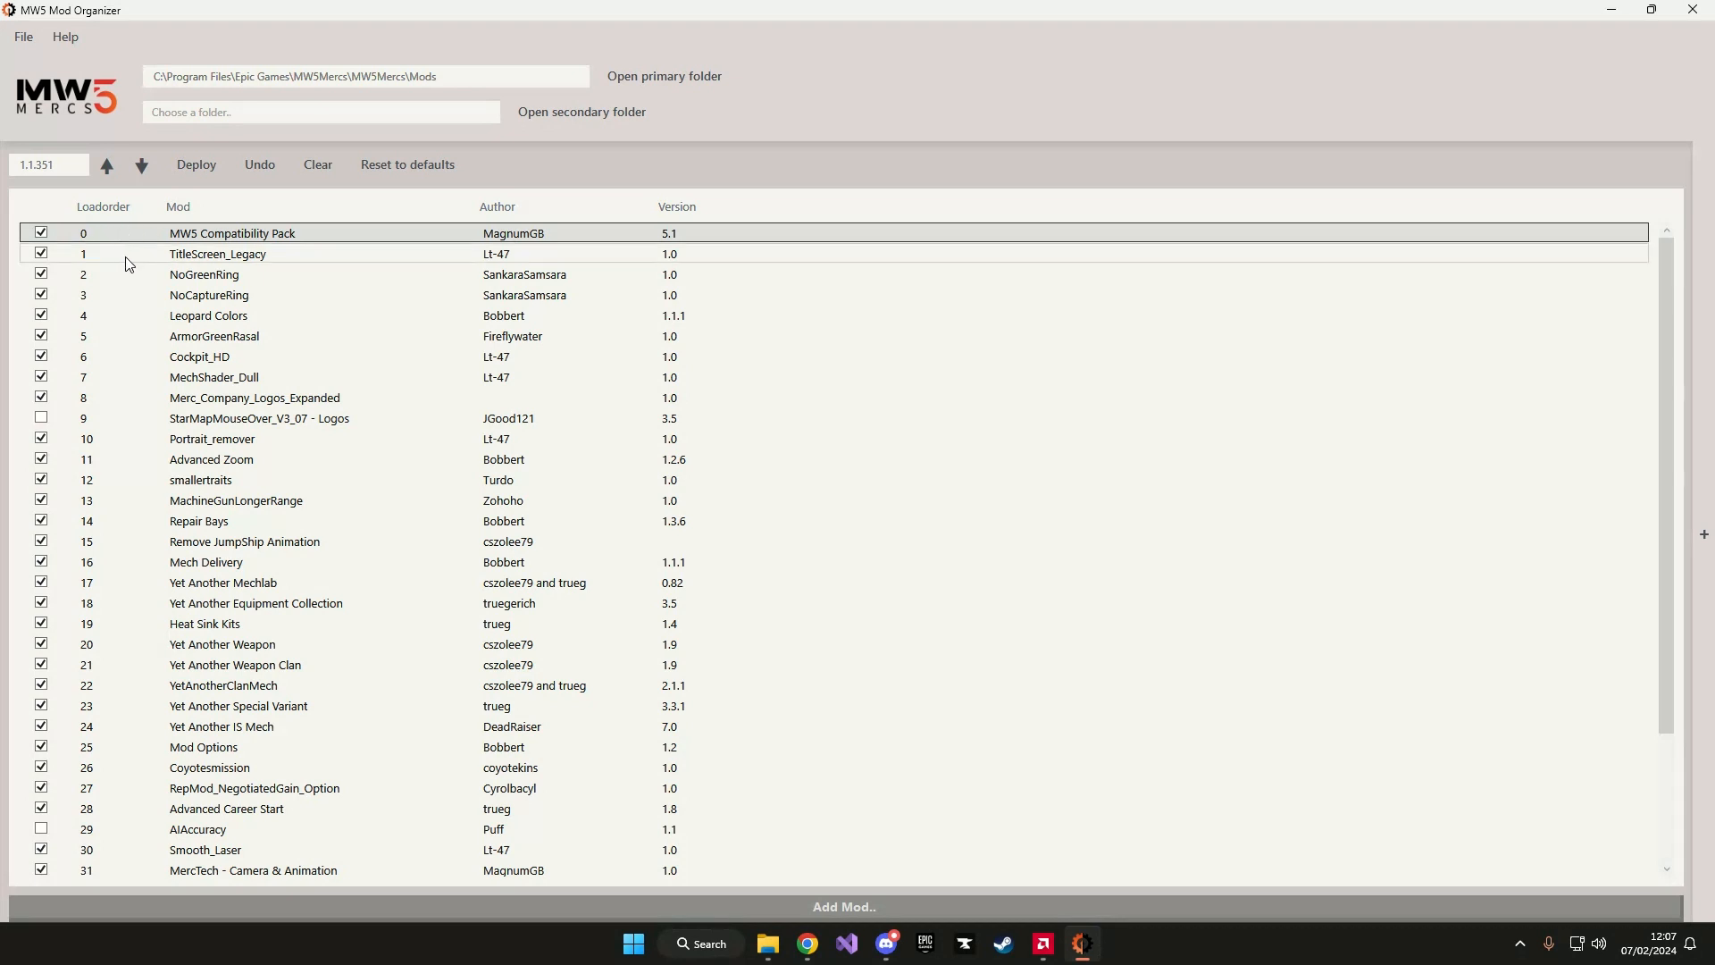
left_click(216, 252)
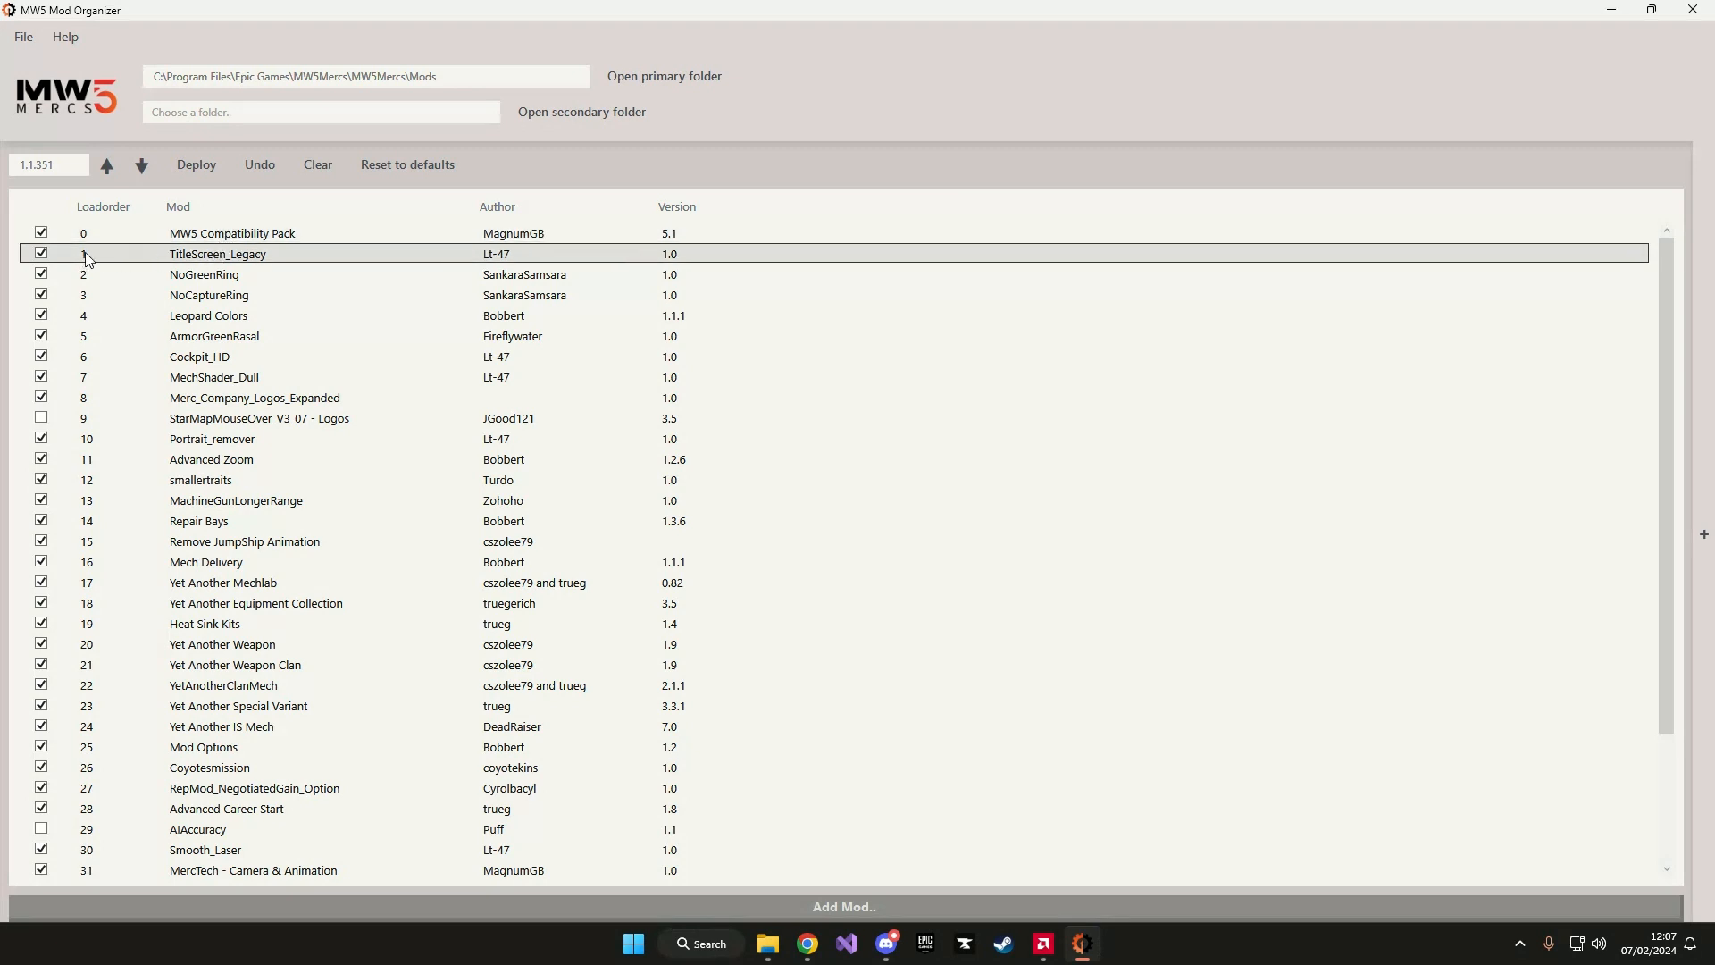
left_click(230, 233)
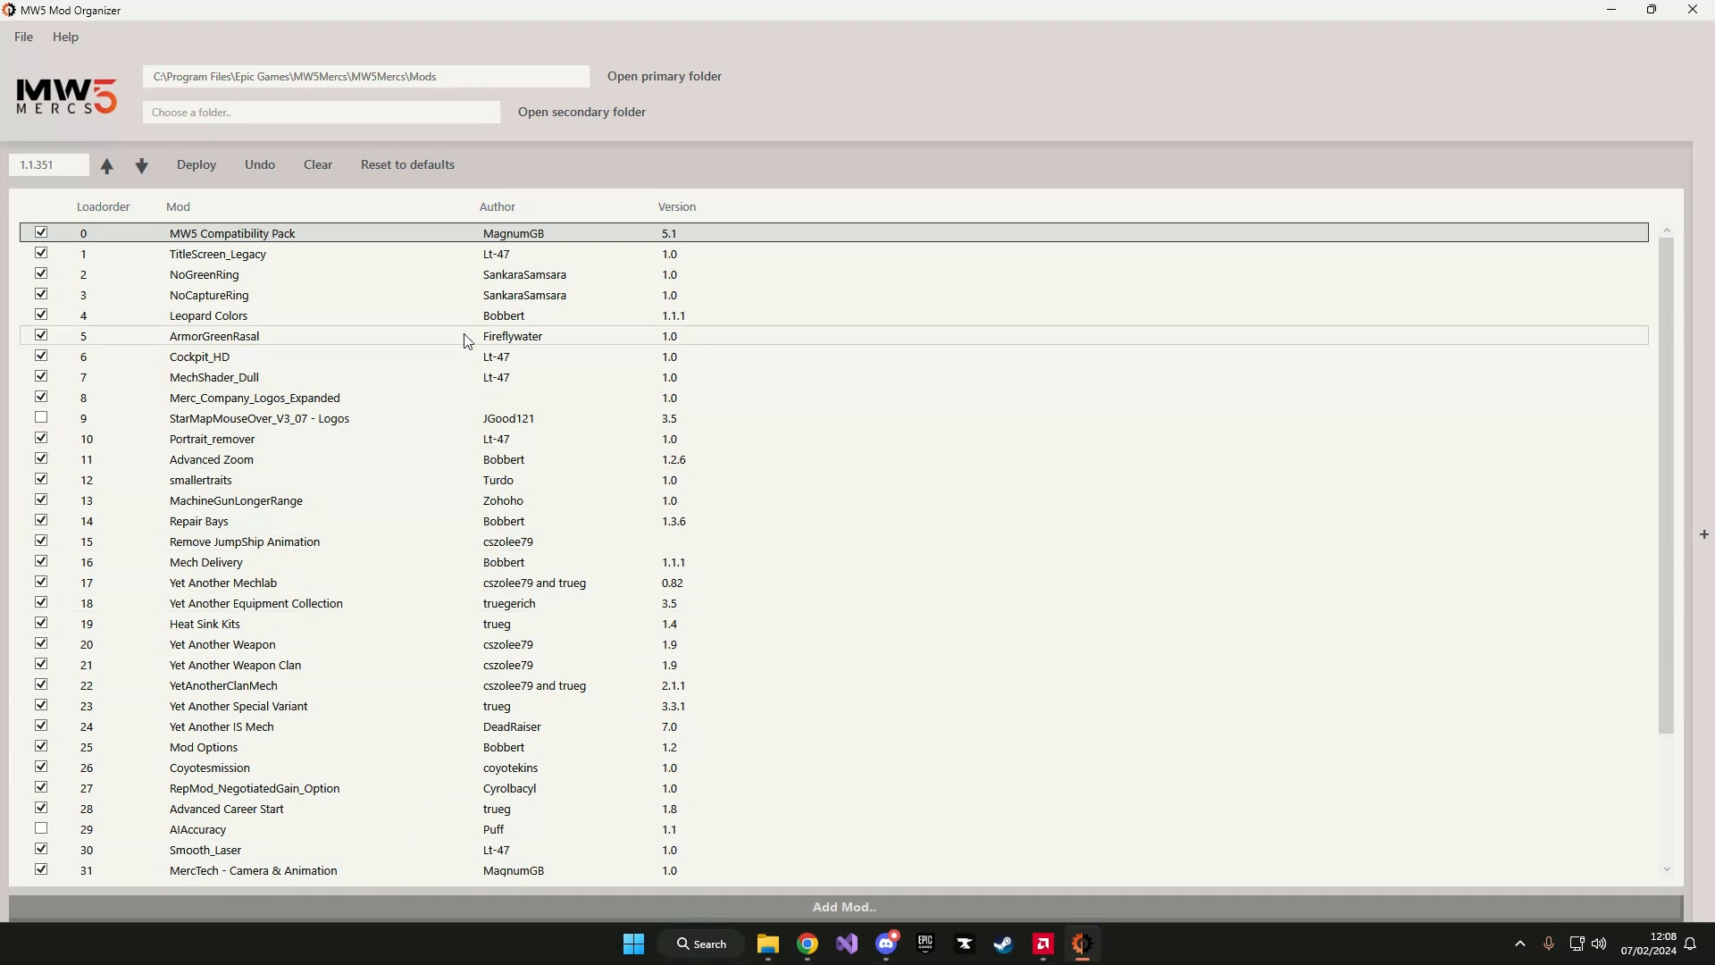
mouse_move(457, 337)
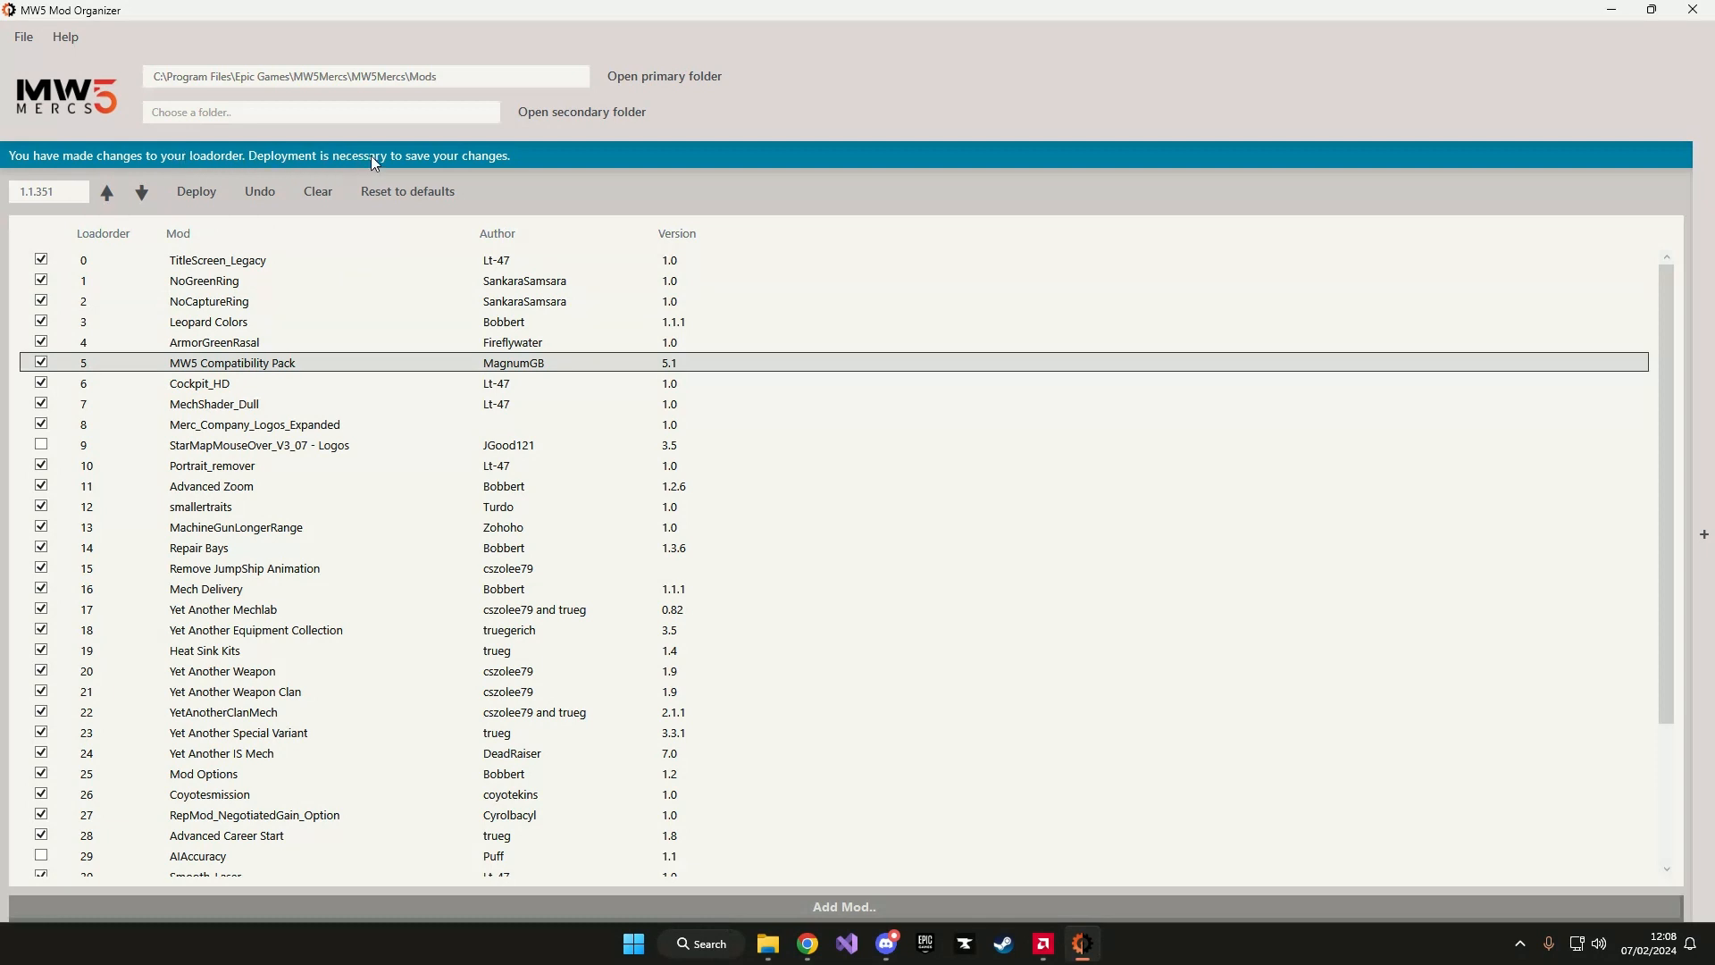
mouse_move(457, 364)
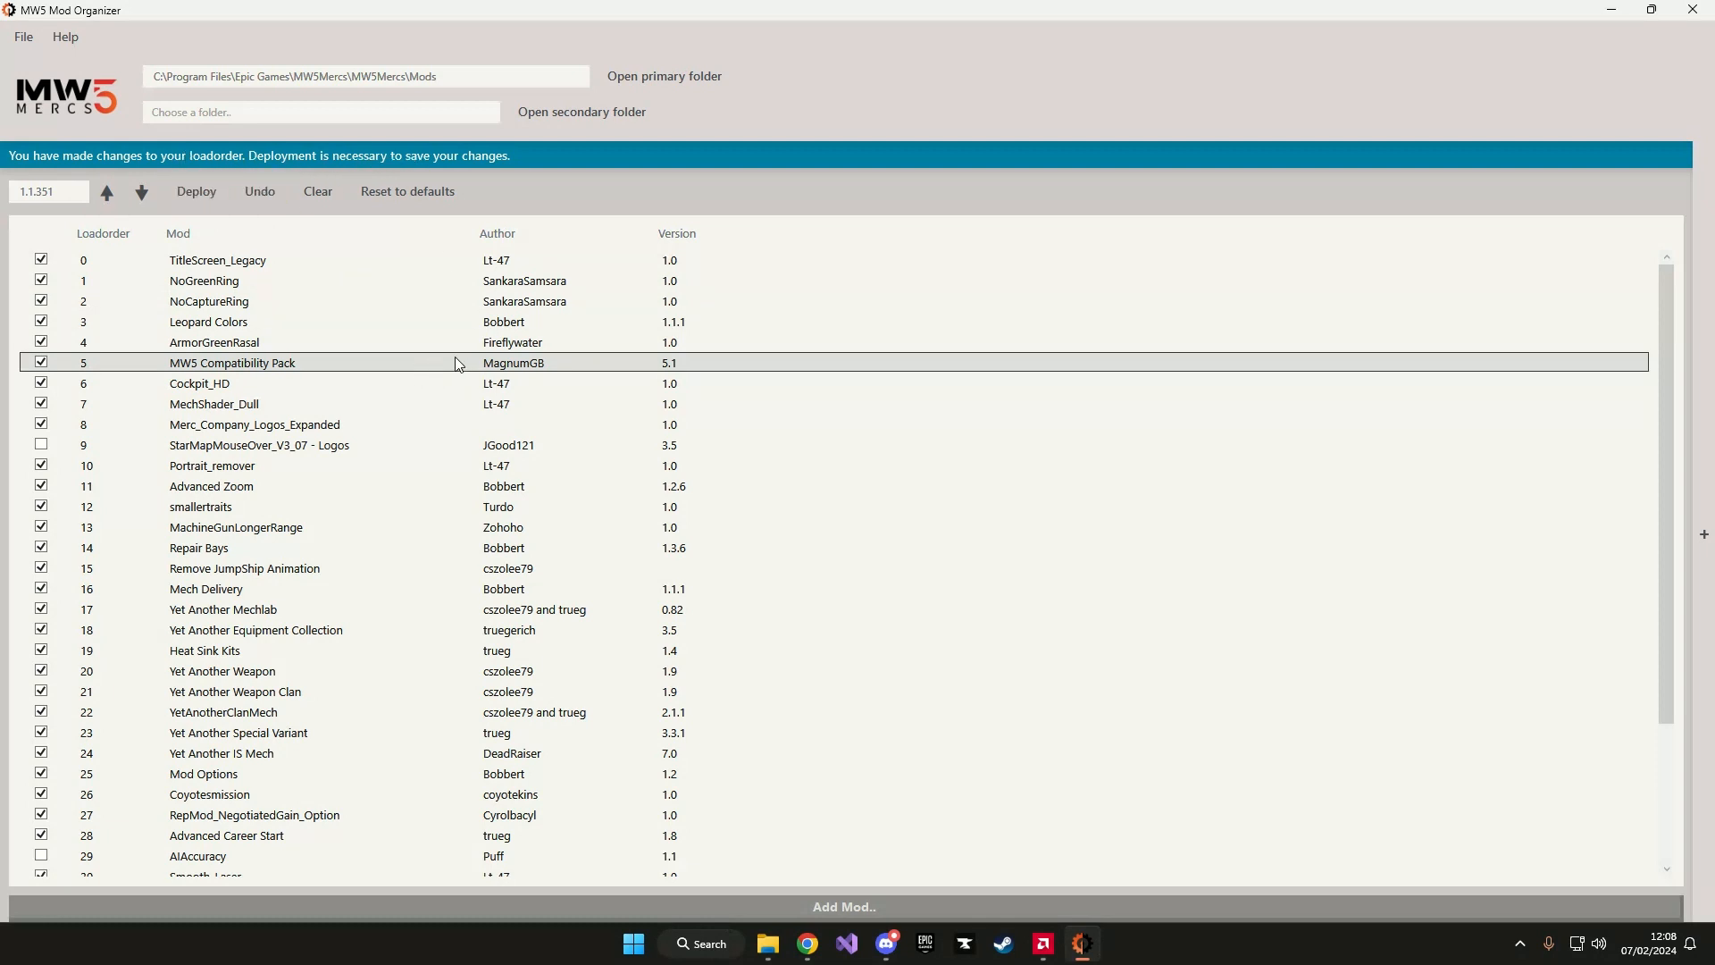
mouse_move(247, 366)
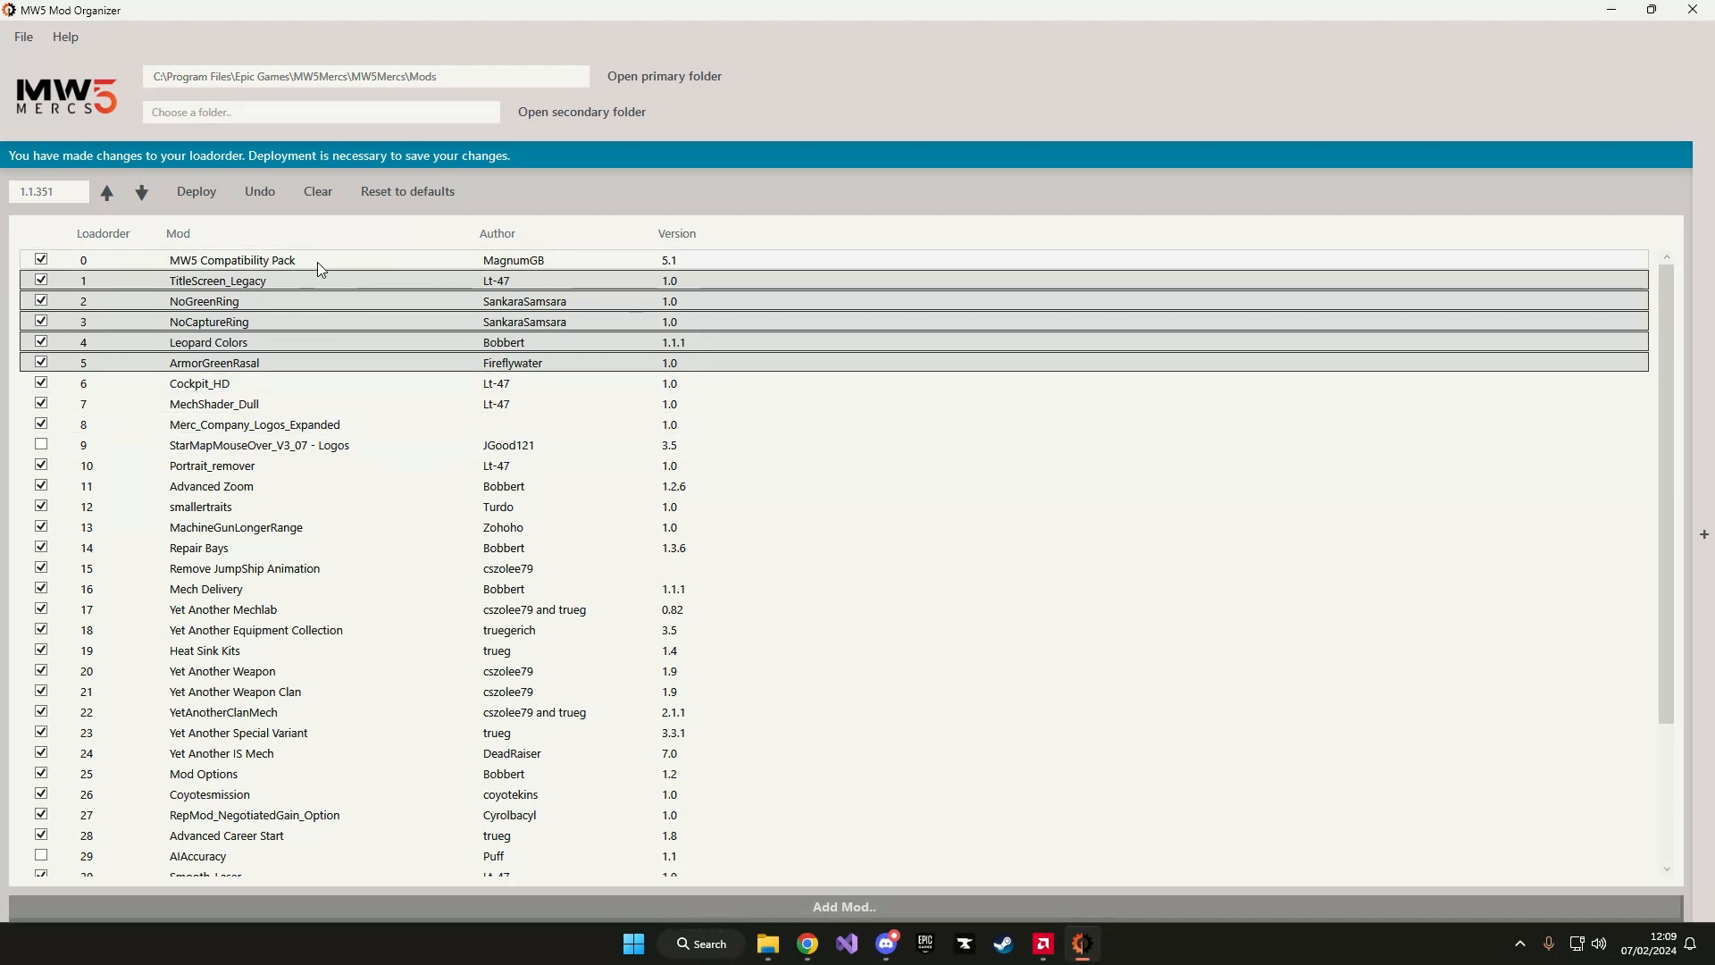
Select MW5 Compatibility Pack, restored to load order position 0
left_click(195, 192)
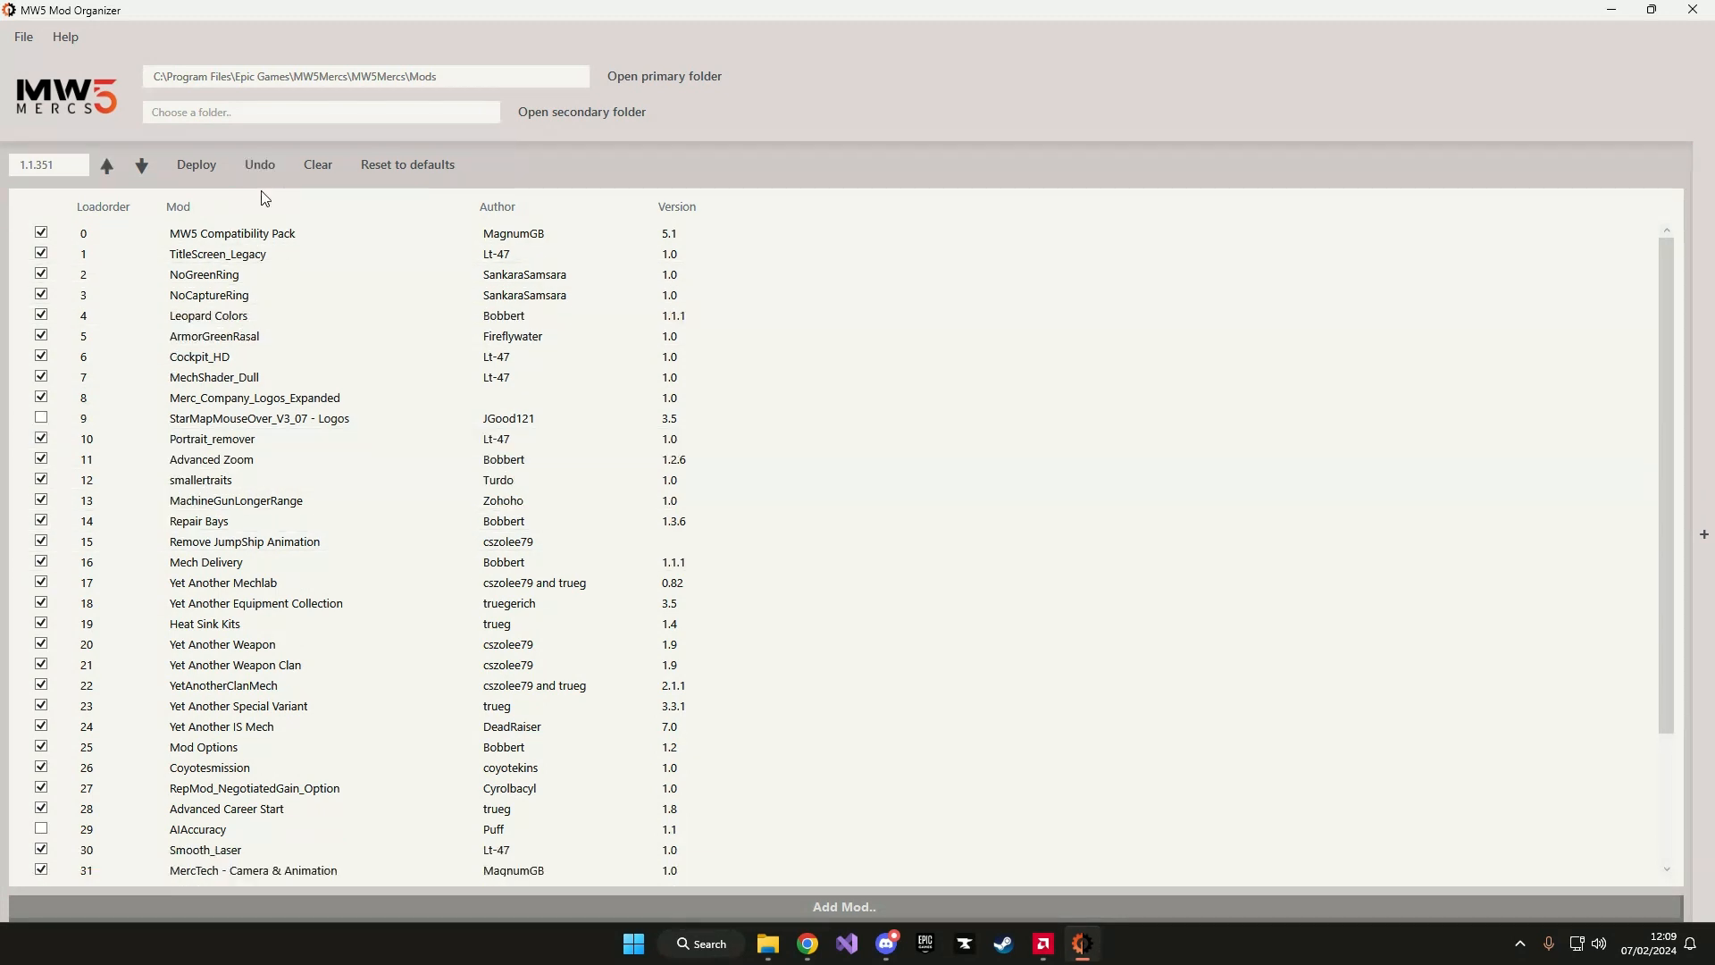
Scroll down the mod list and select YetAnotherClanMech to move it to position 1
scroll("down", 3)
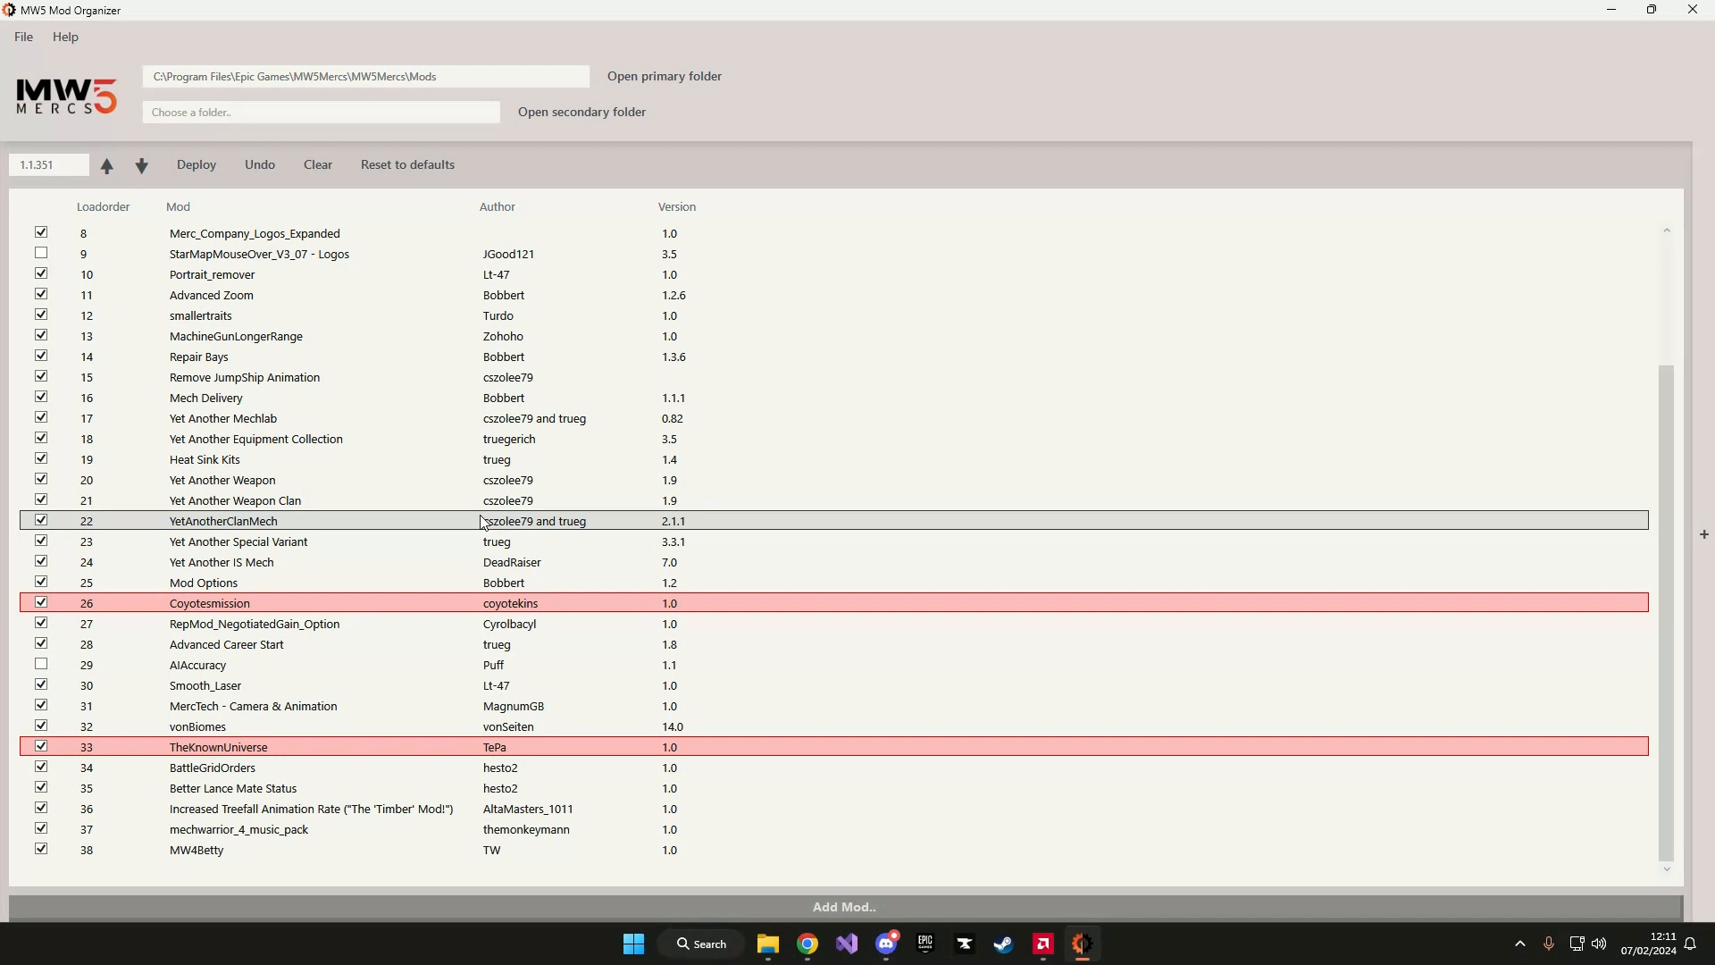
mouse_move(459, 525)
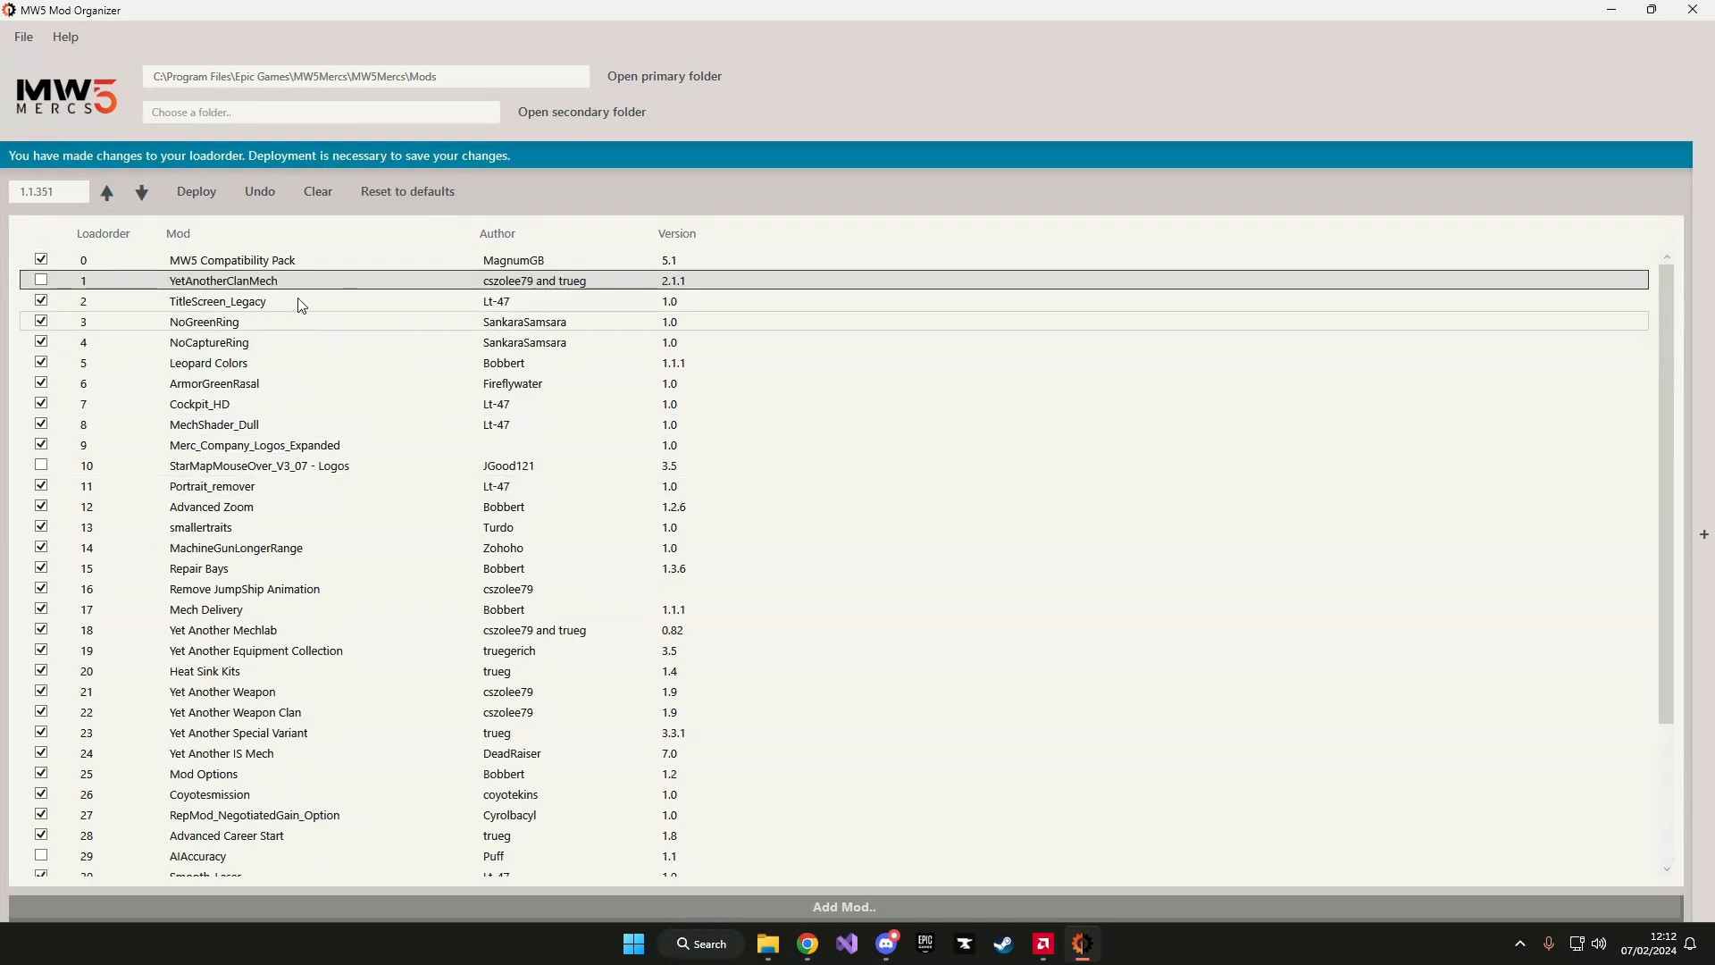
left_click(273, 279)
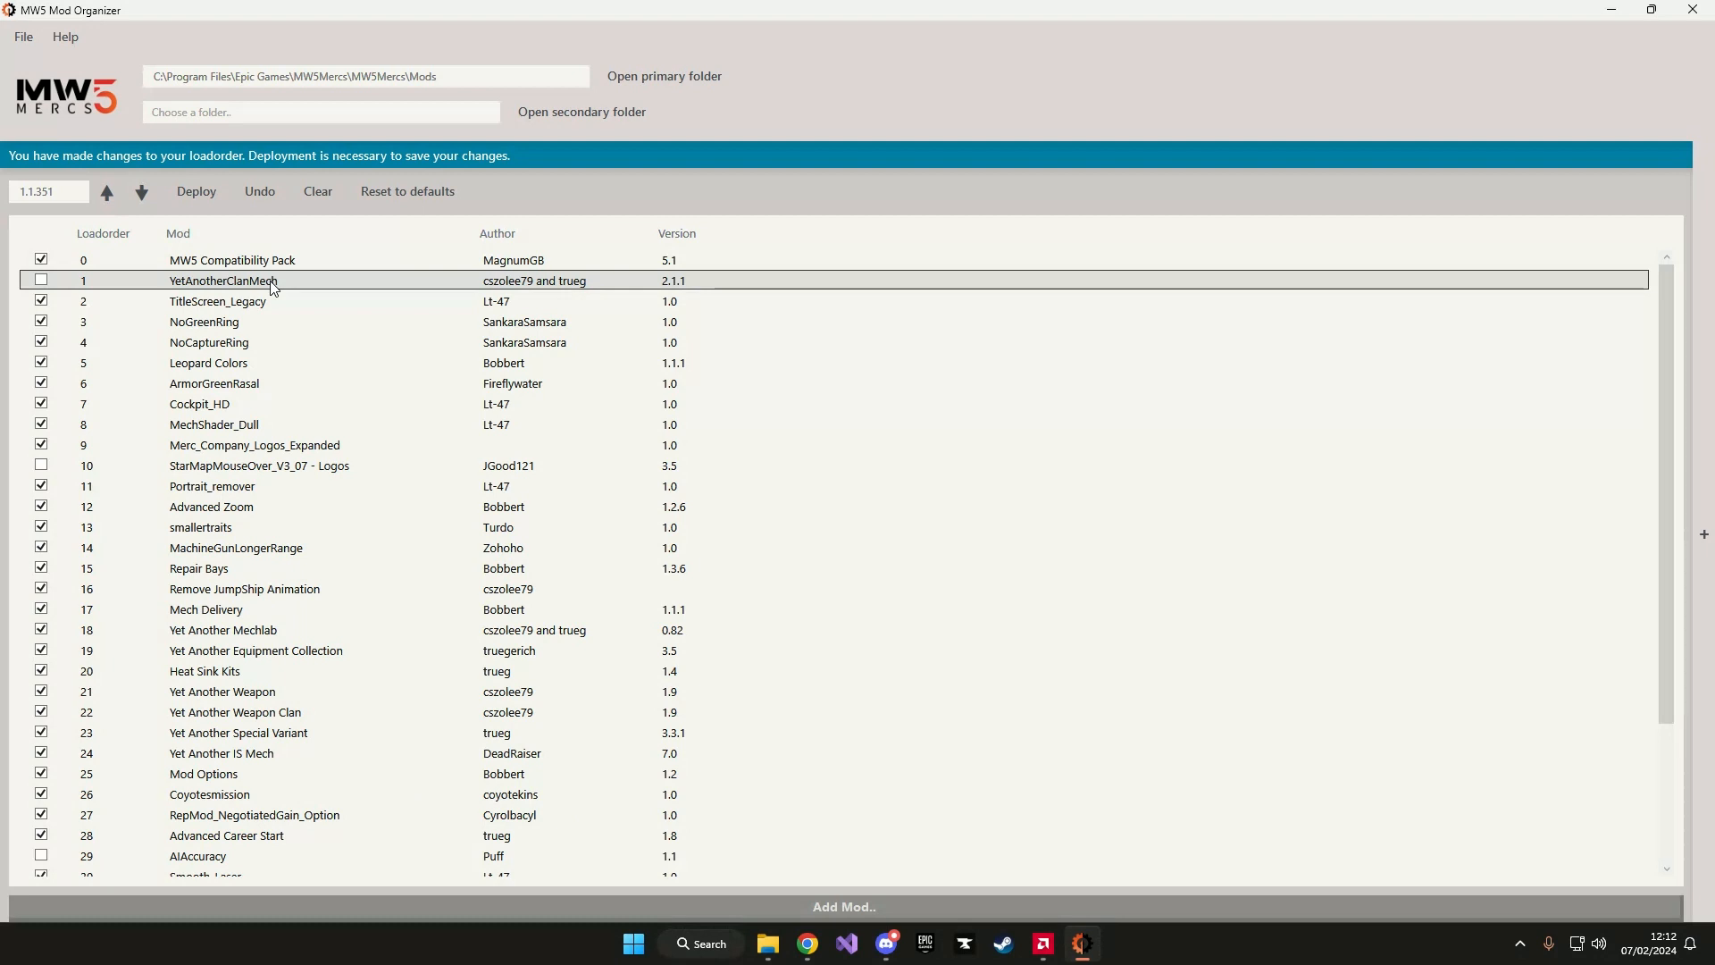